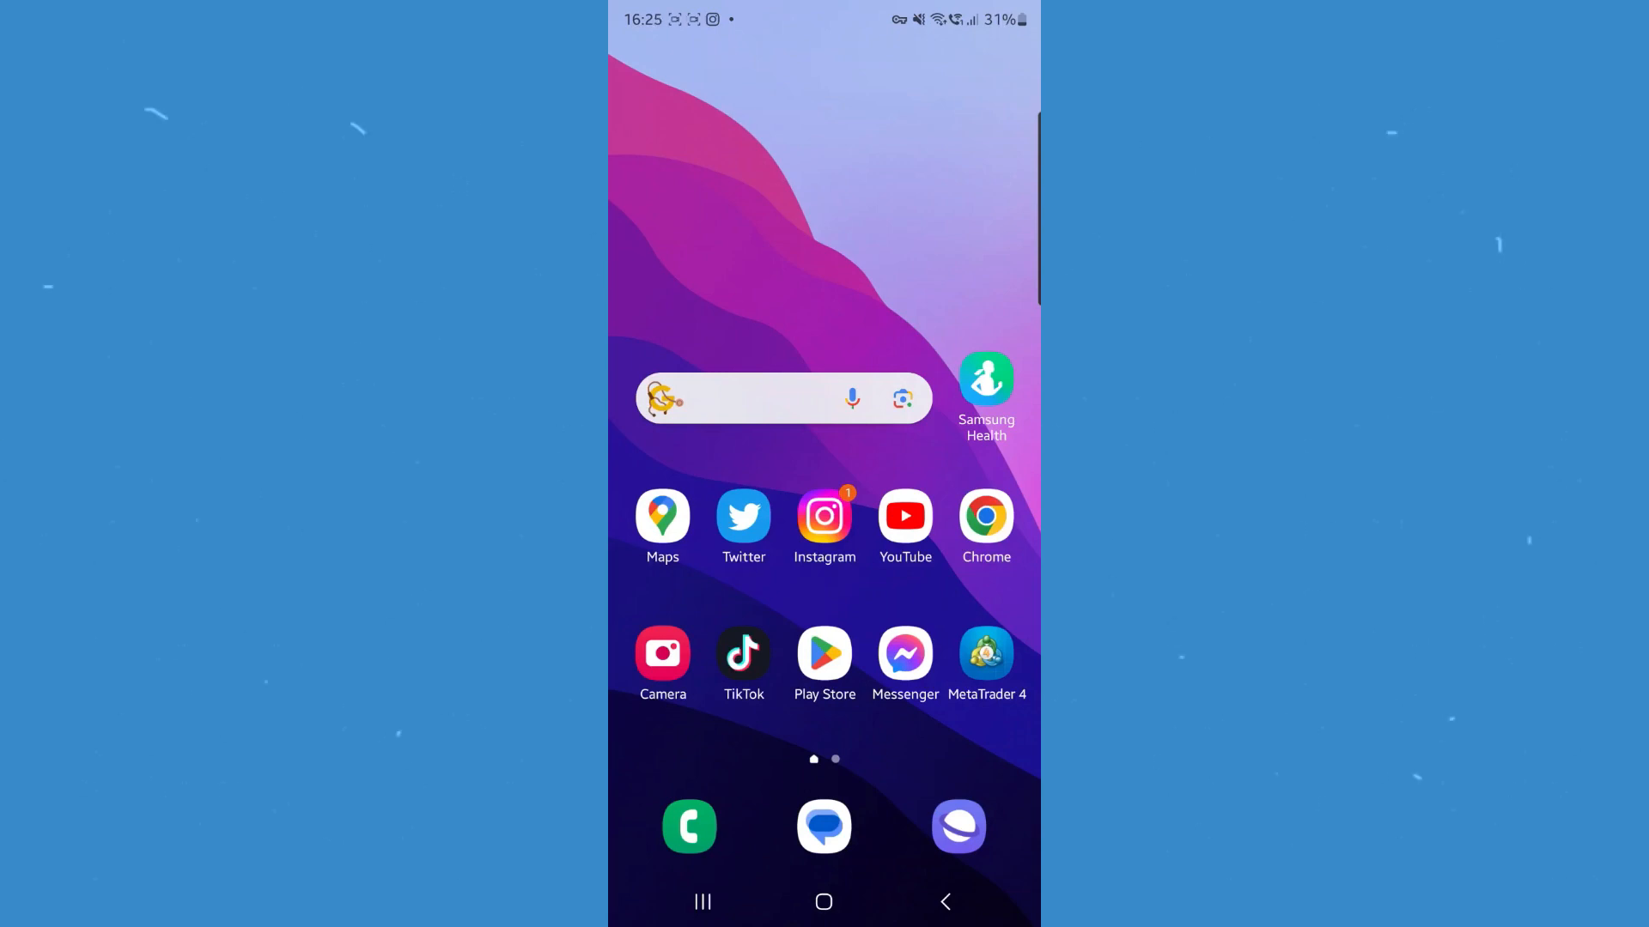
Step: Launch Spotify from the Android app drawer to reach its home feed
scroll(up, 3)
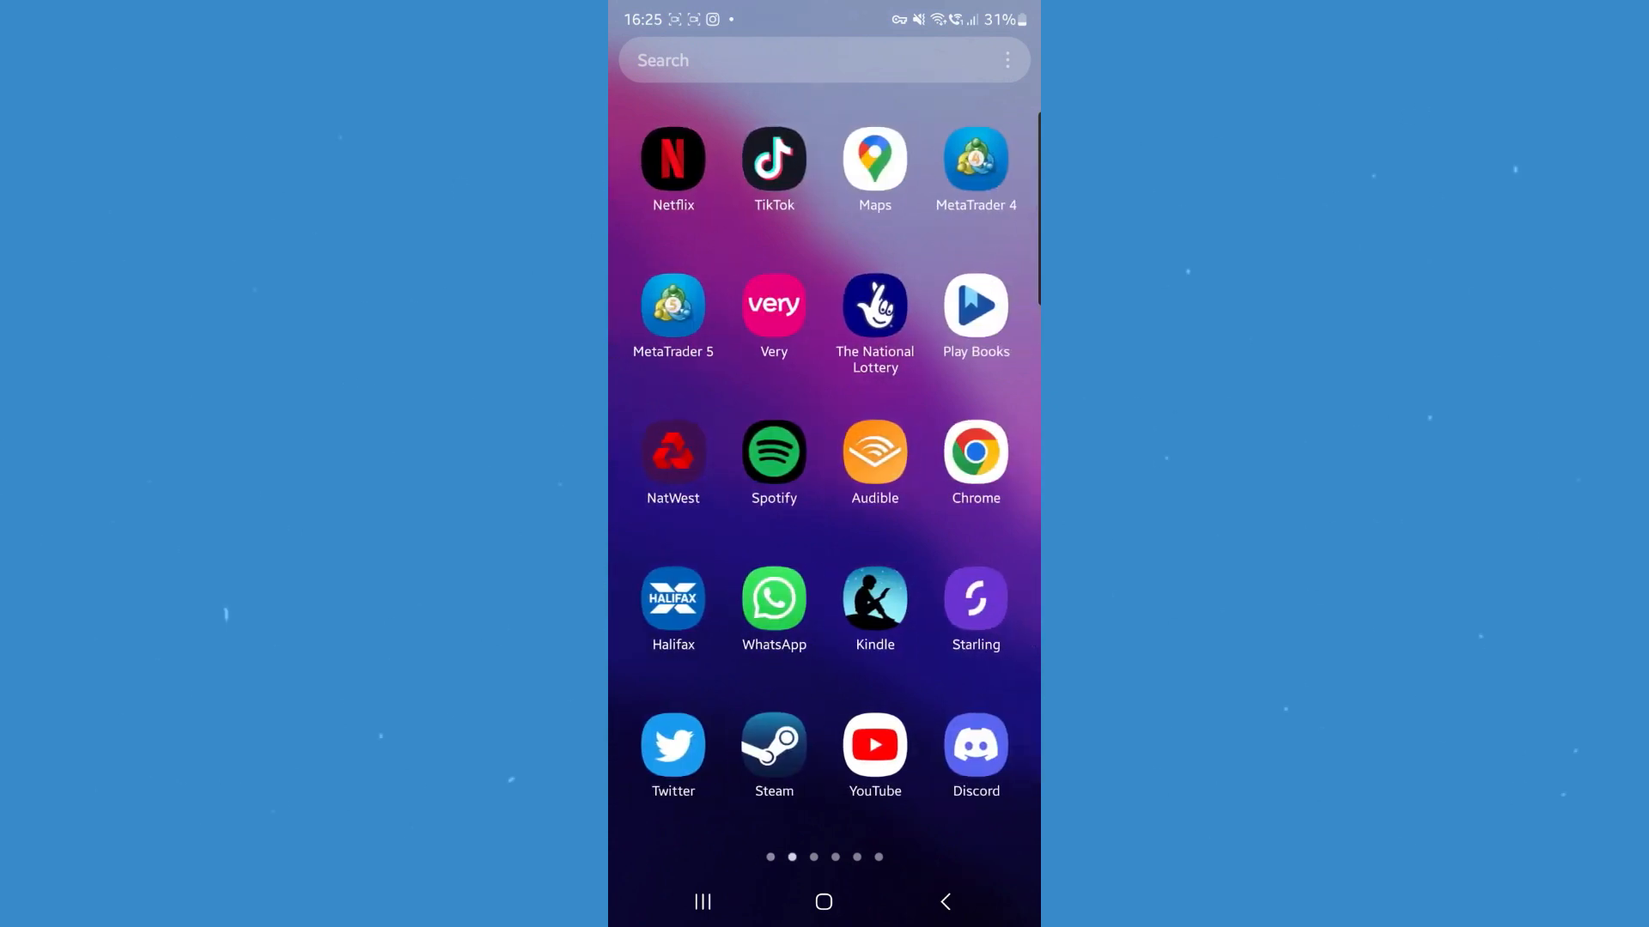
click(772, 457)
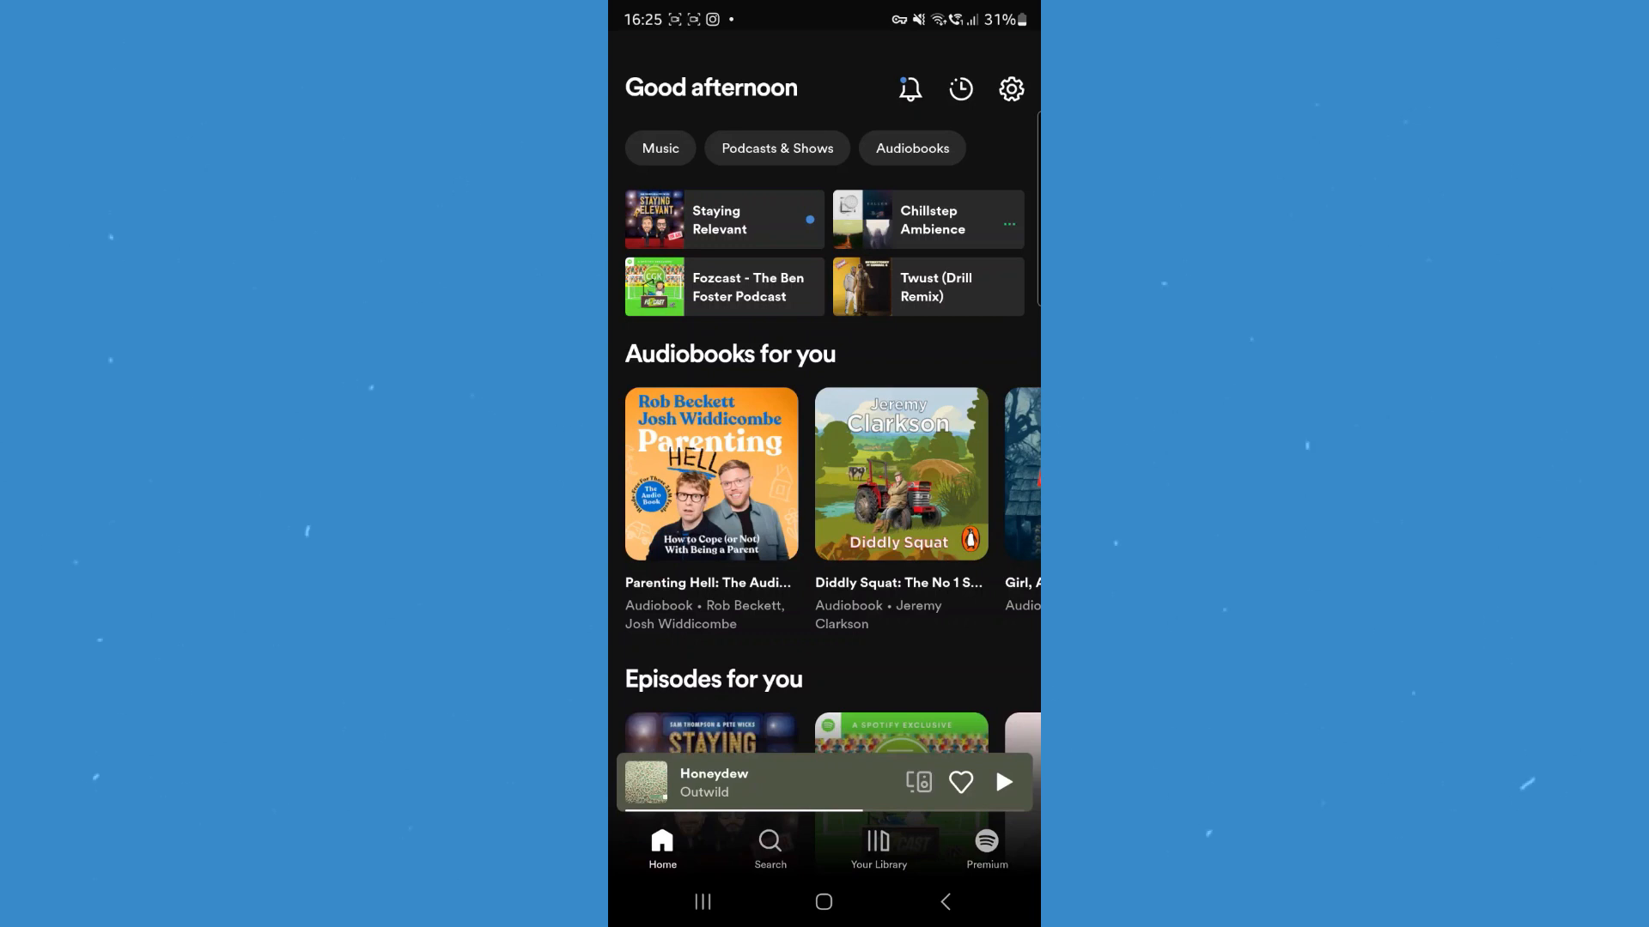
Step: Enable 'Show audio files from this device' in Settings and view the Local Files playlist (5 tracks) in Your Library
click(958, 87)
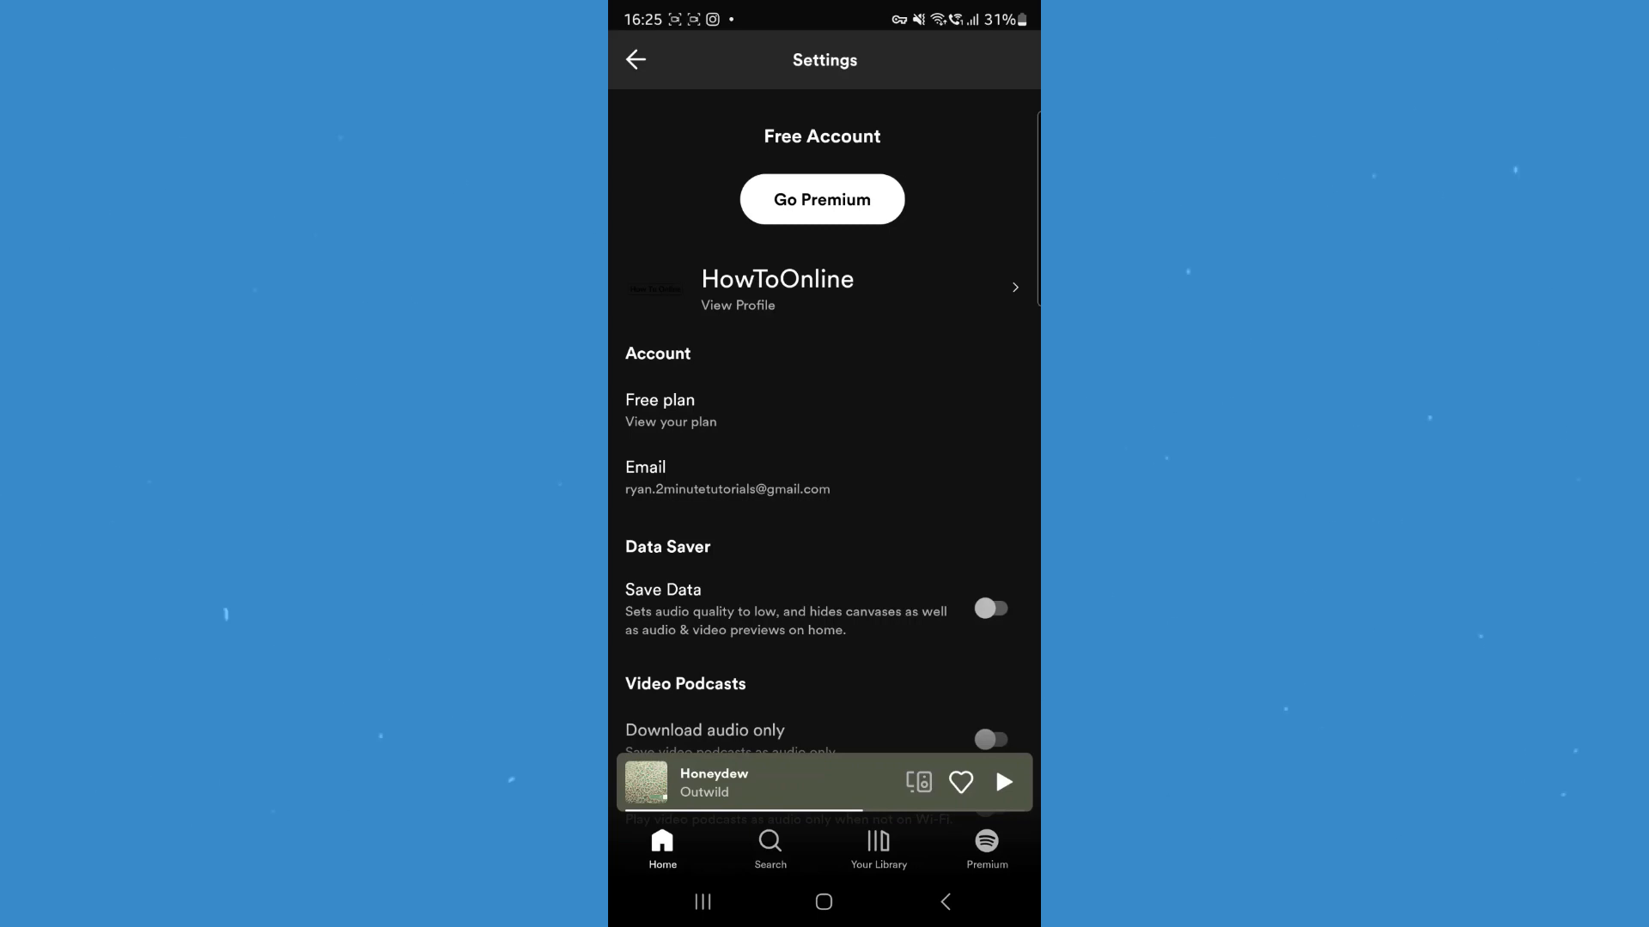
scroll(down, 3)
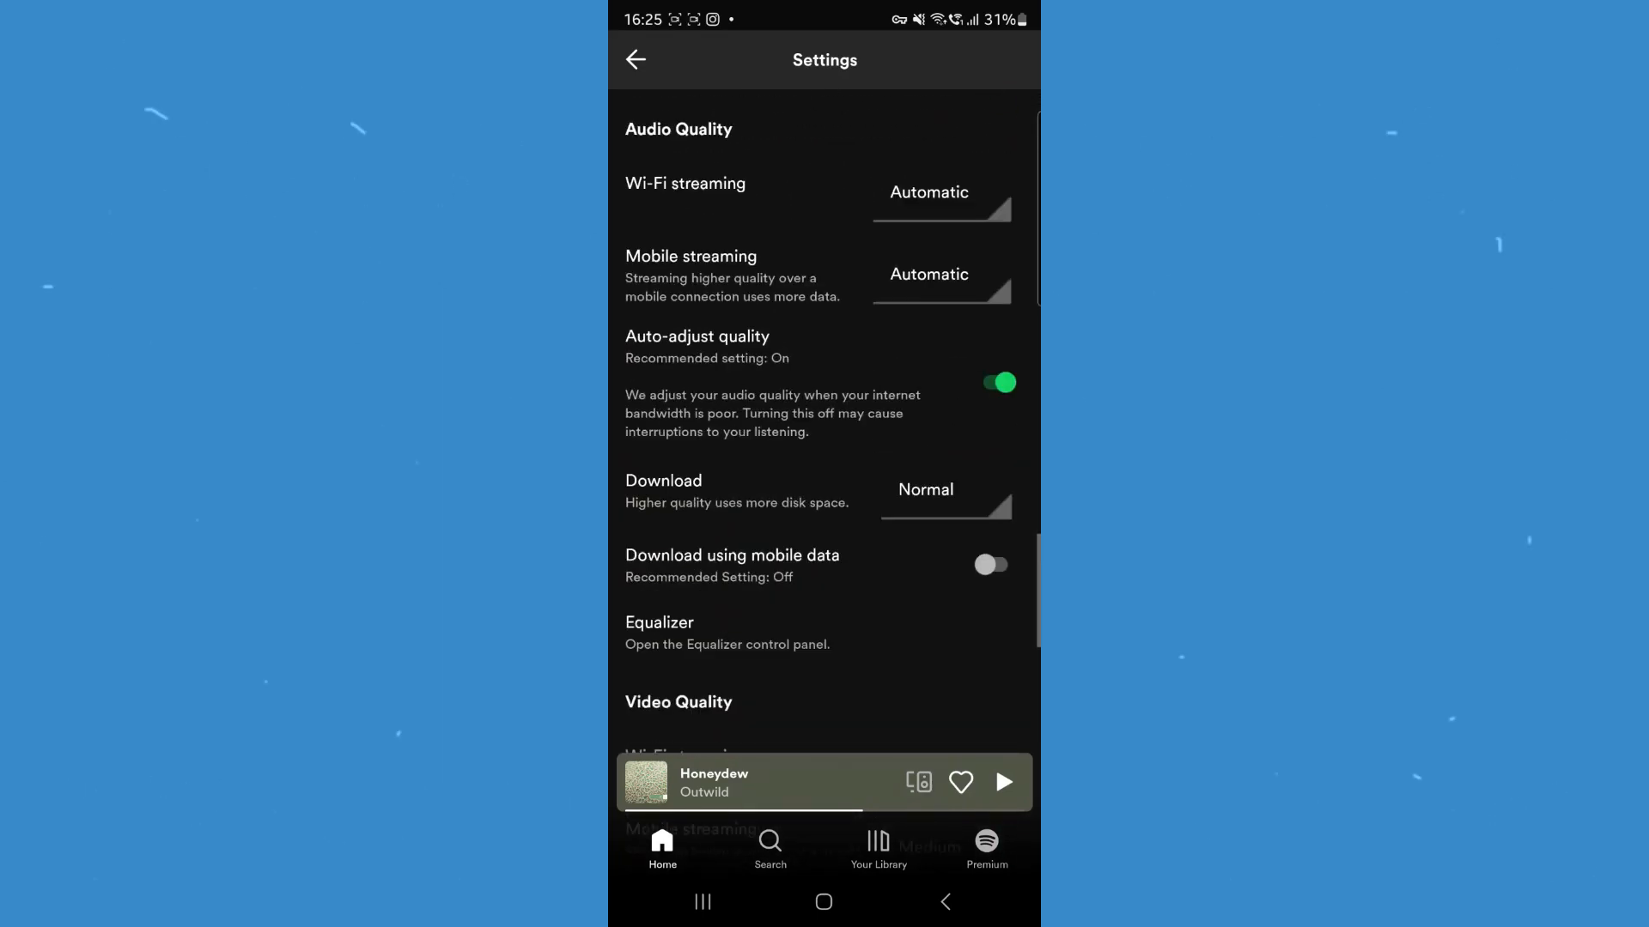
scroll(down, 3)
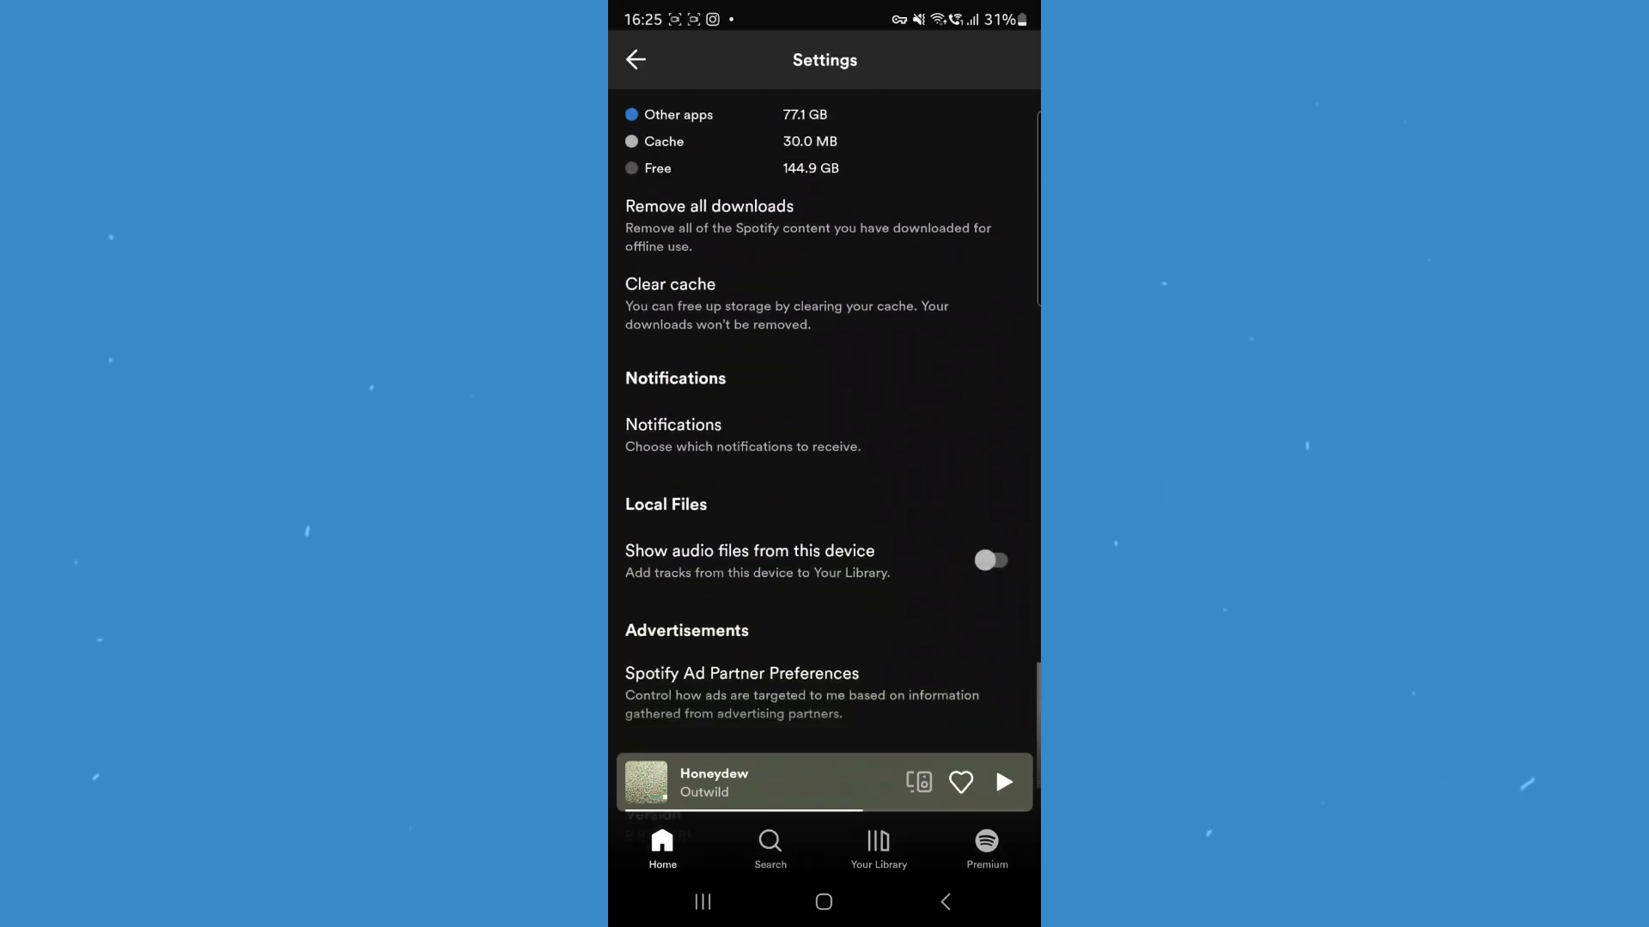
scroll(down, 3)
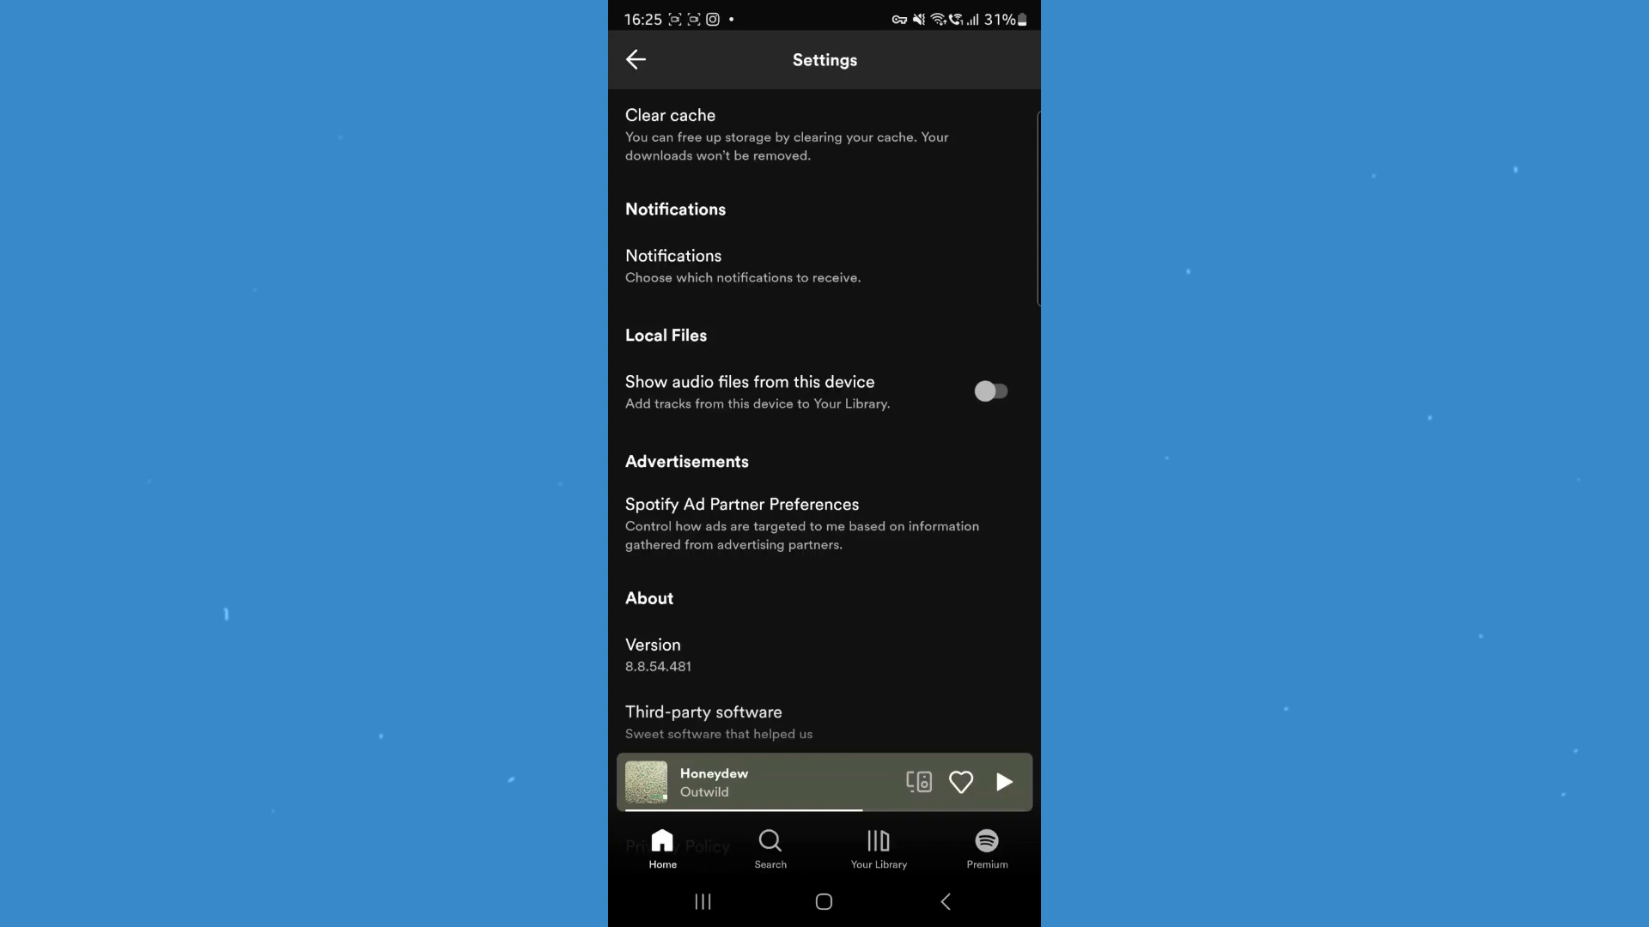
click(989, 392)
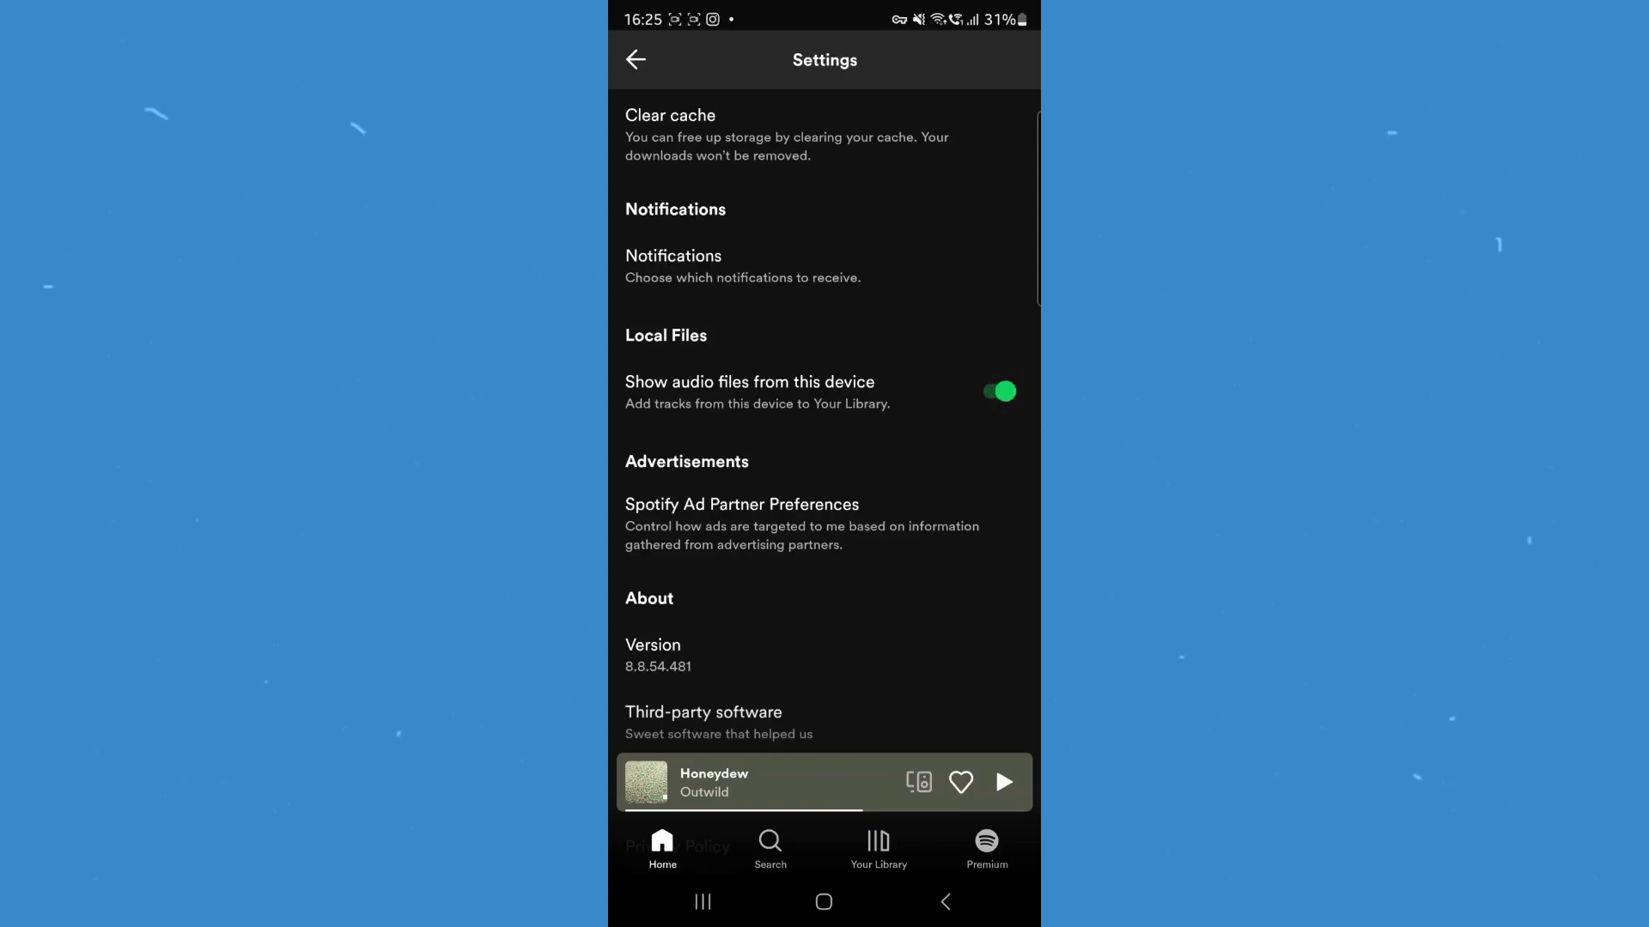
click(877, 846)
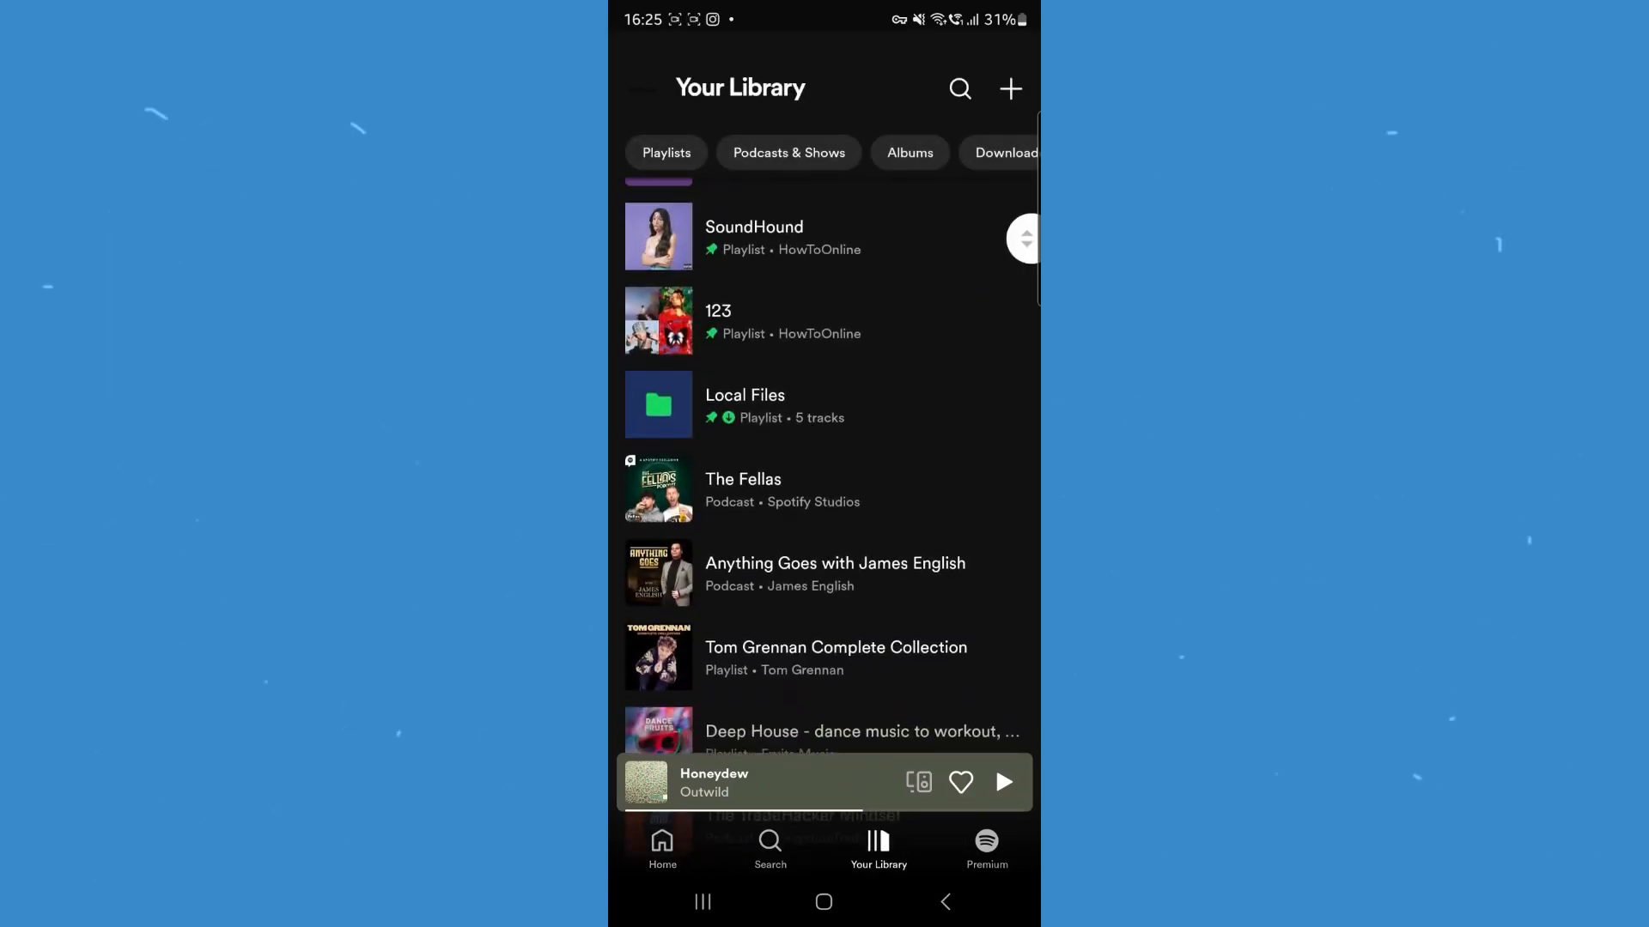